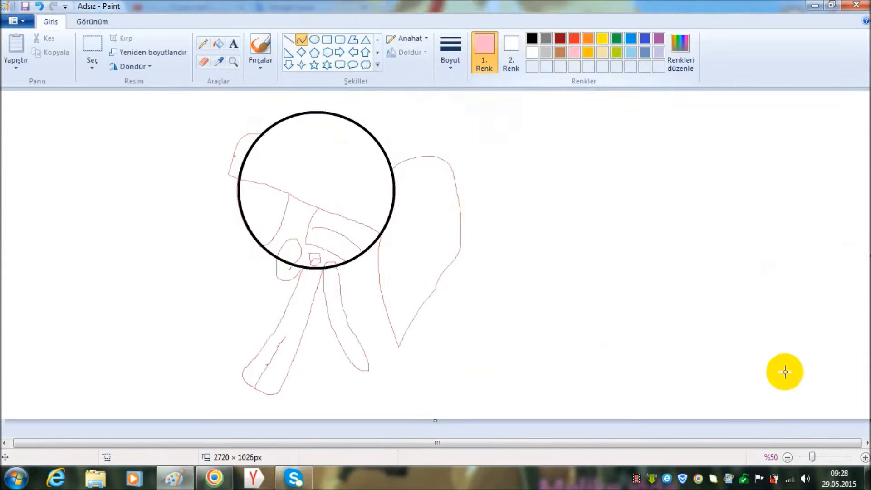
Switch from Paint to the YouTube speedpaint reference video in Chrome.
click(214, 476)
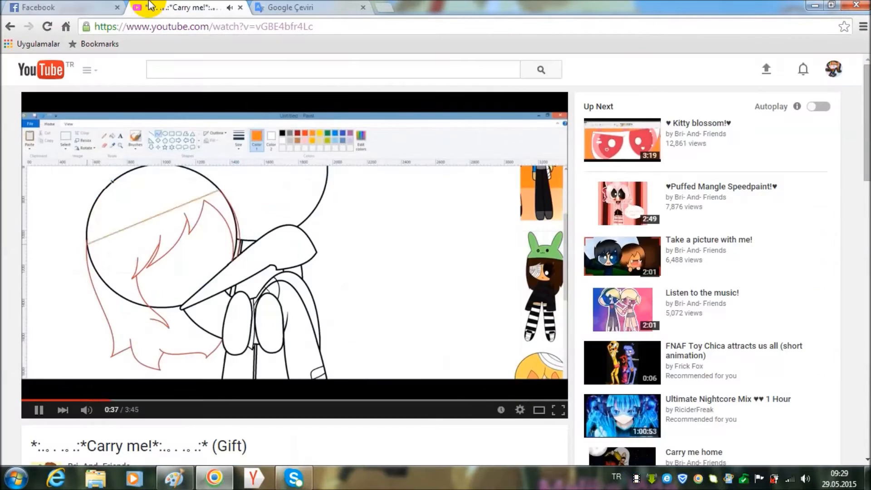
Read the Facebook chat messages, then return to the Paint drawing.
click(63, 7)
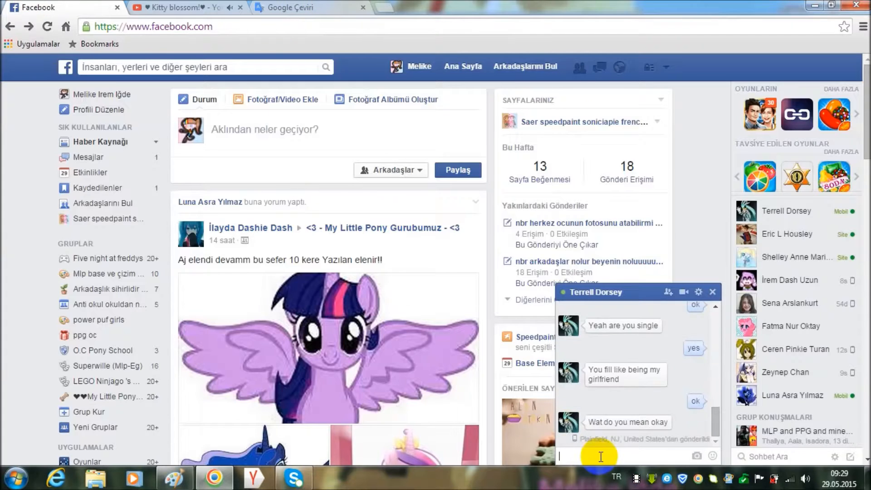
click(174, 478)
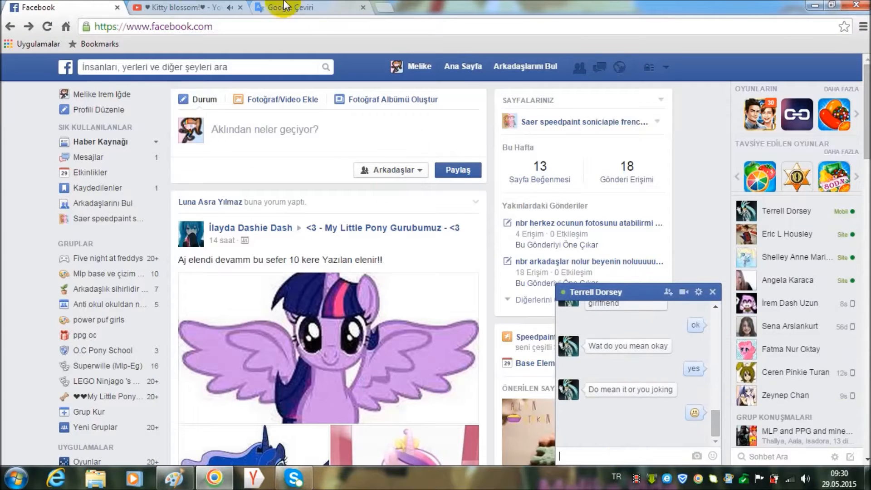
click(175, 477)
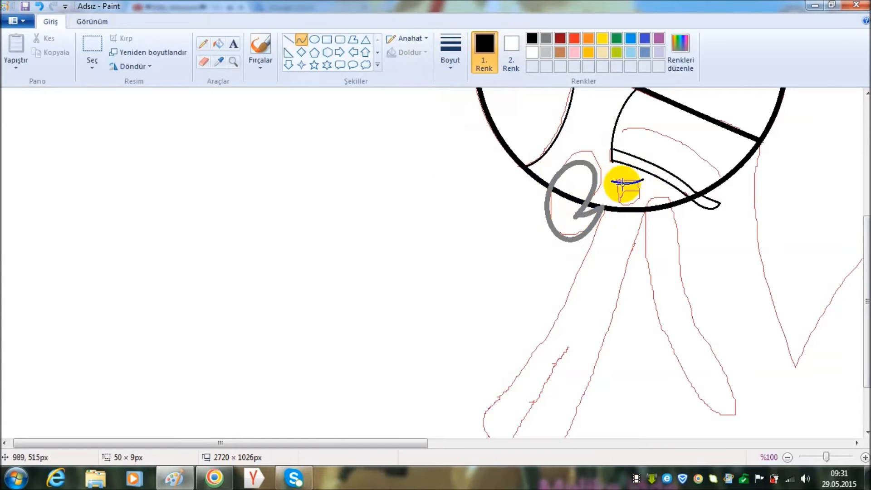
Trace bold black curves over the ear, mouth and left strand, then check the browser.
click(590, 39)
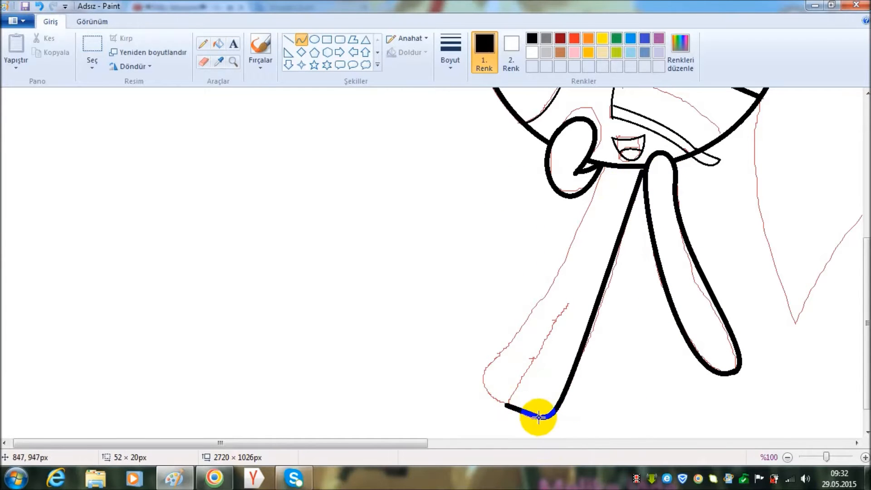
click(213, 478)
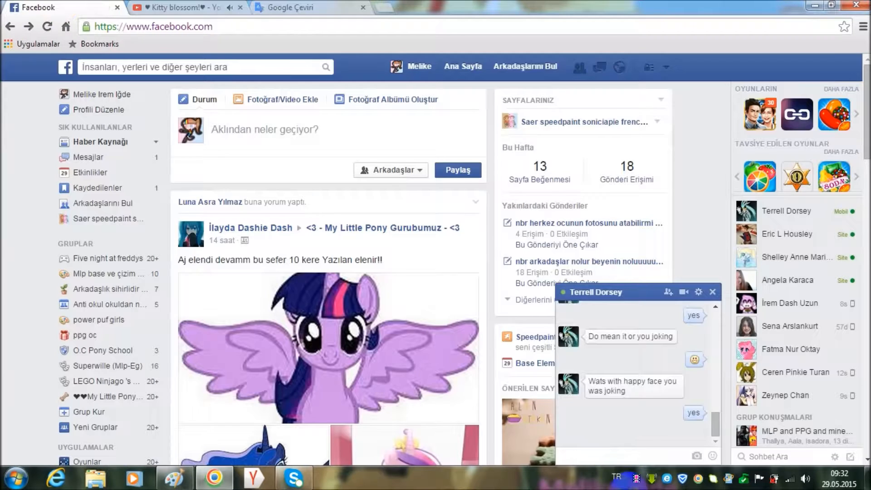
click(174, 478)
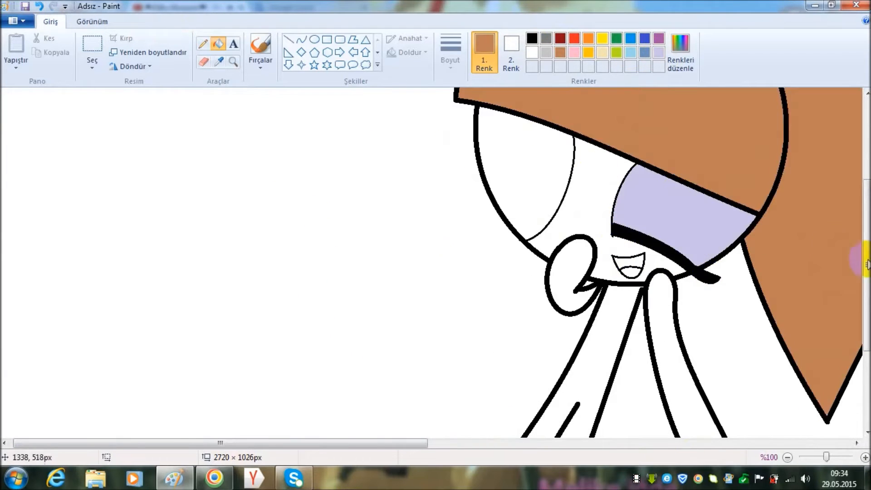
Sketch red, yellow and blue stripe guide lines across the strands.
scroll(down, 3)
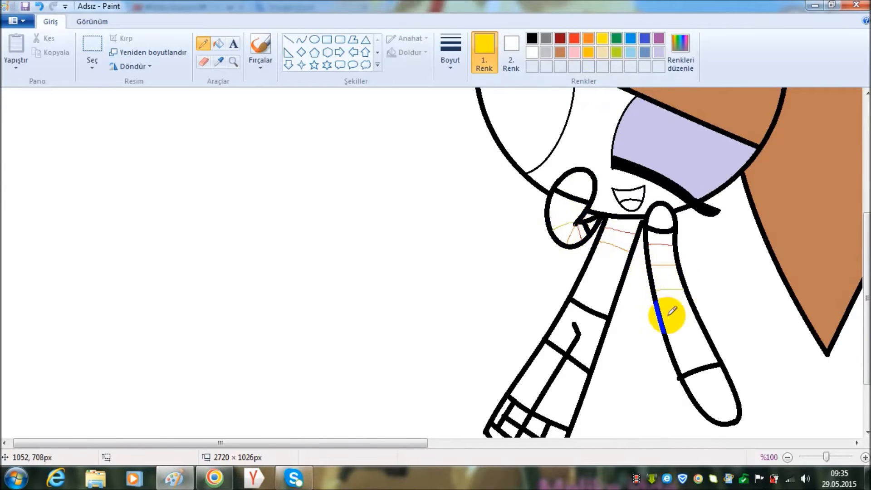
click(600, 39)
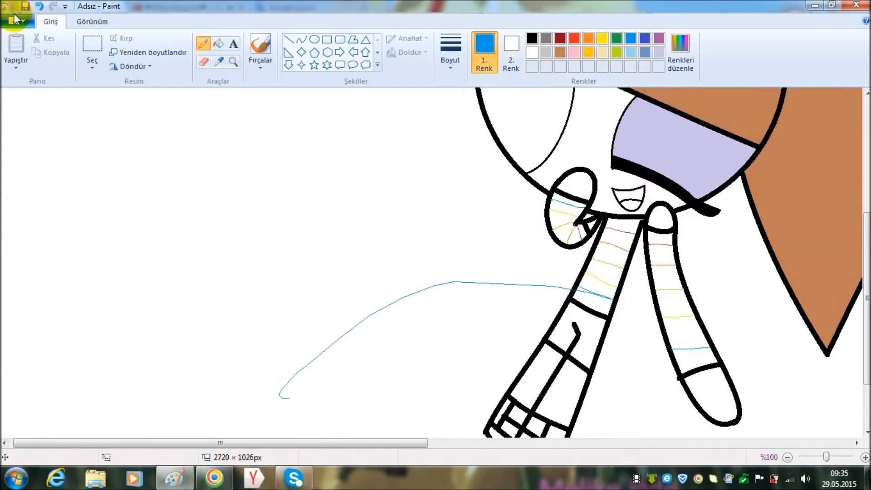
Reply in the Facebook chat, then return to the Paint drawing.
click(214, 477)
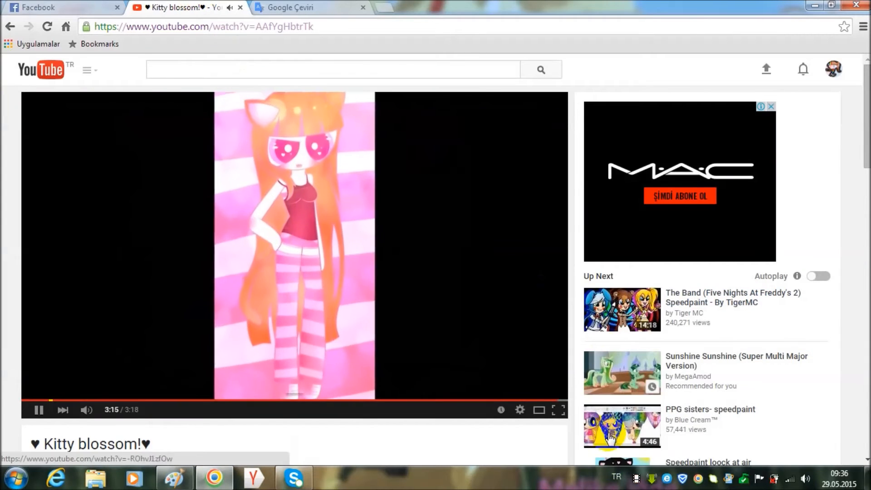
click(174, 477)
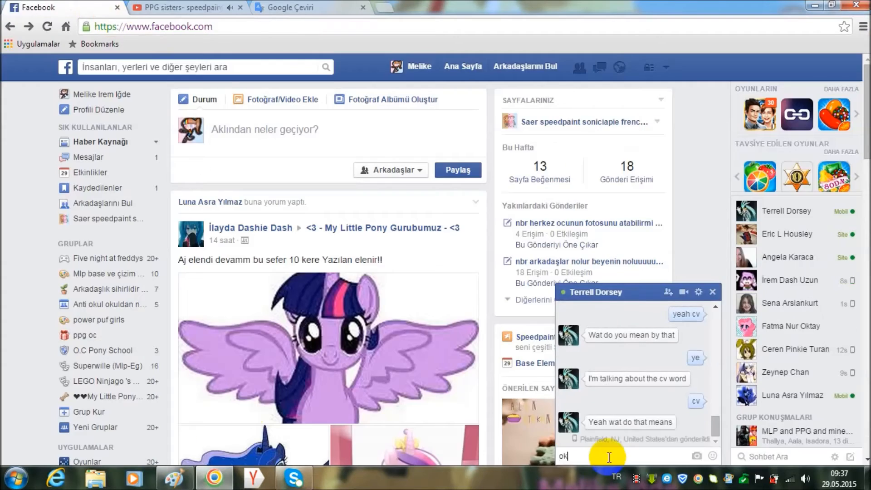
click(174, 478)
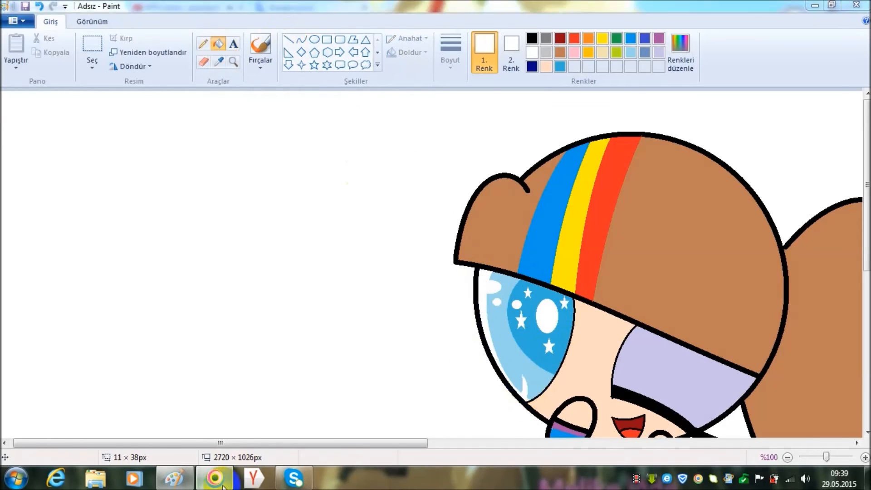
Switch to the speedpaint video in Chrome after painting the striped cap and starry eye.
click(213, 478)
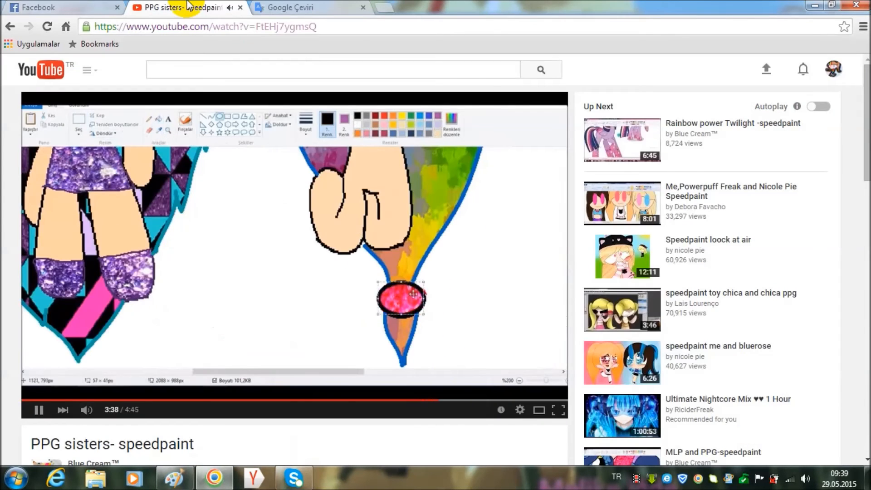